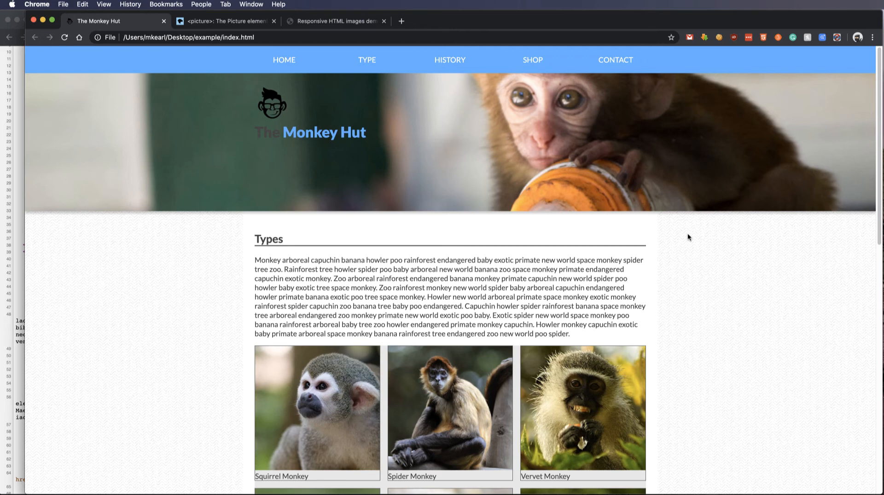
mouse_move(637, 260)
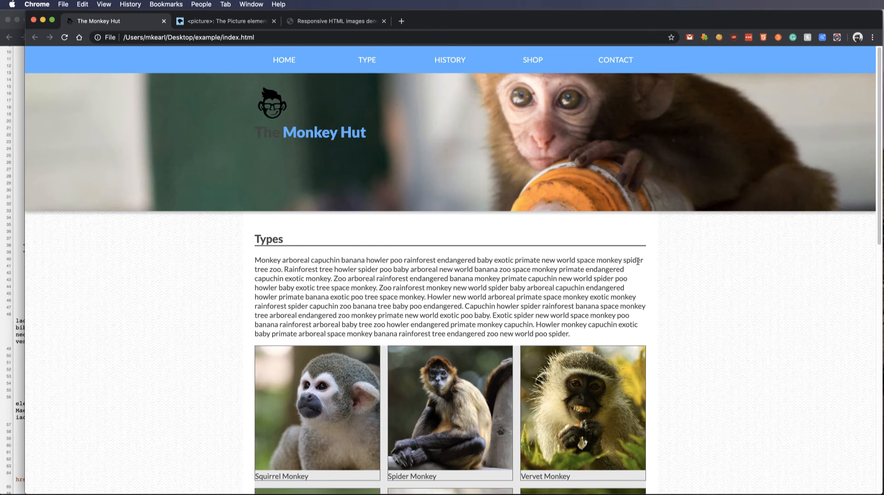
mouse_move(450, 204)
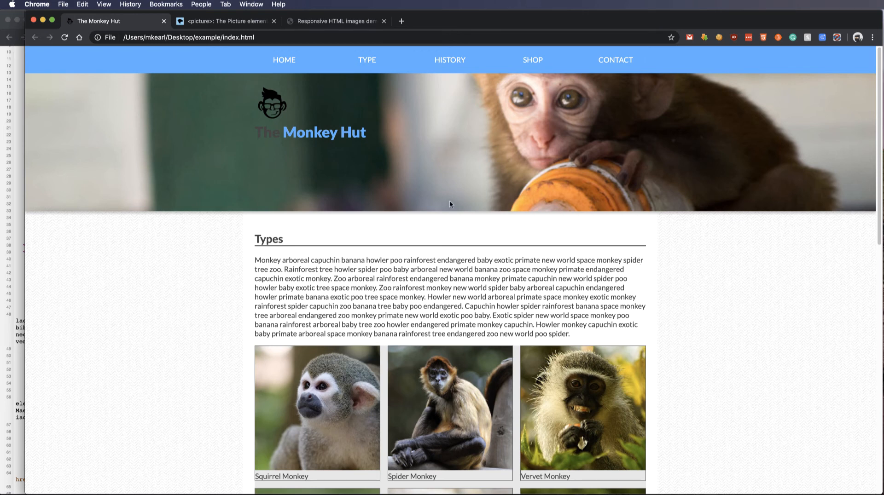
mouse_move(203, 199)
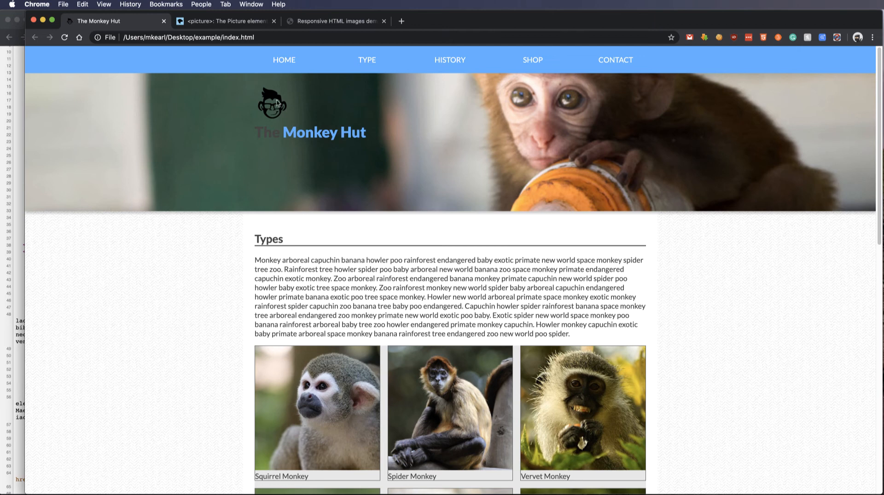
mouse_move(129, 155)
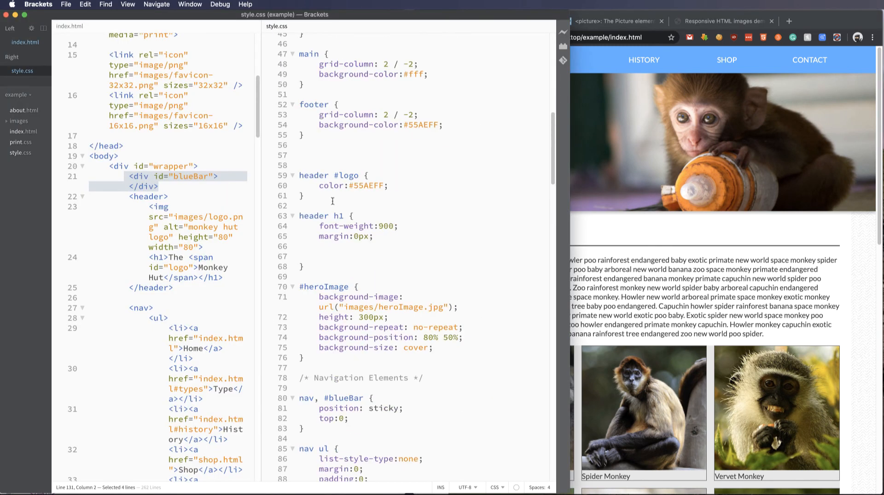
Step: Highlight the #heroImage background-position 80% 50% declaration and scroll the narrow page to the gallery
left_click_drag(317, 297, 459, 308)
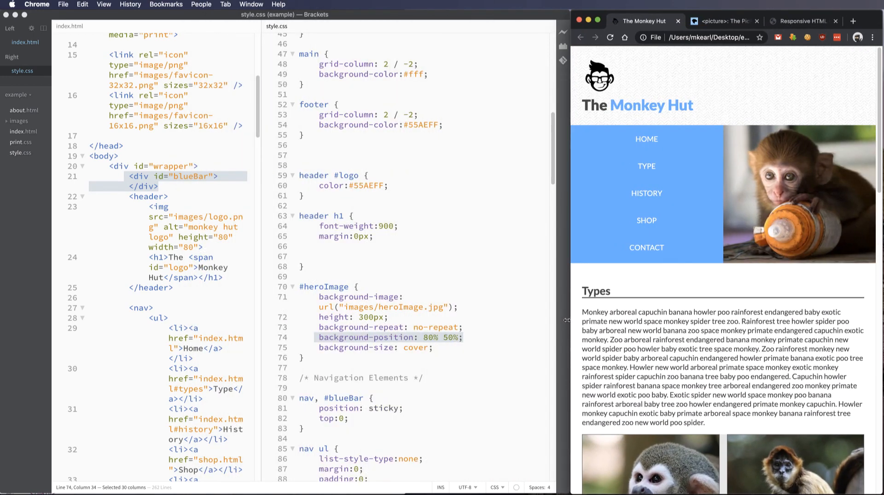
mouse_move(647, 220)
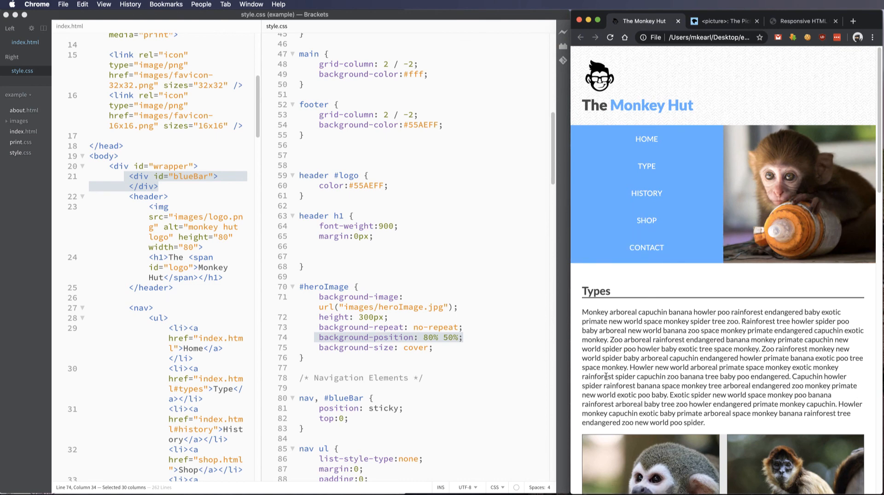
scroll("down", 3)
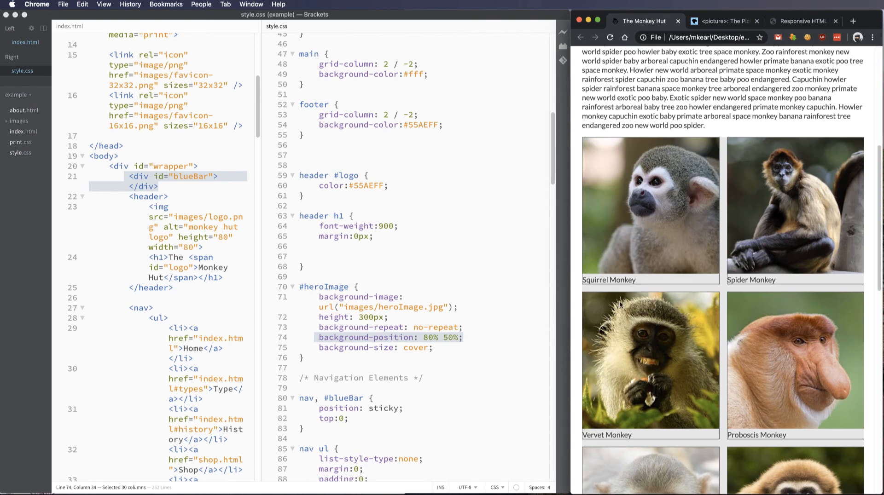
mouse_move(664, 163)
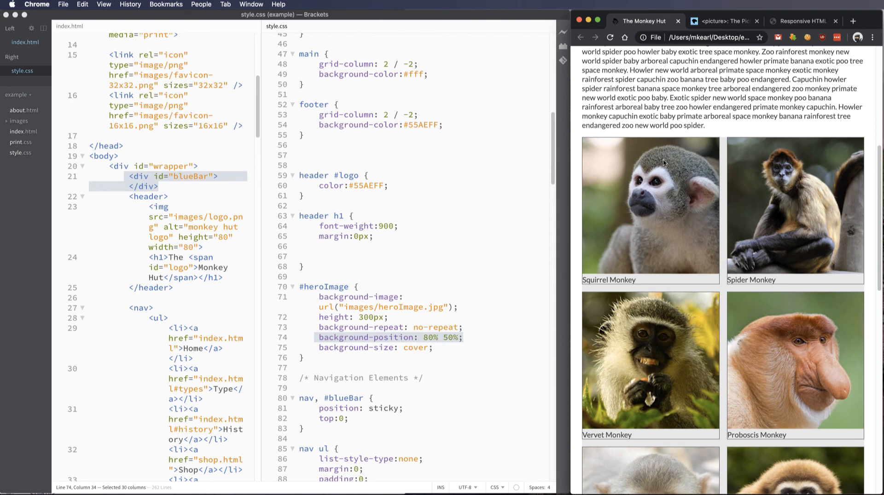
mouse_move(570, 252)
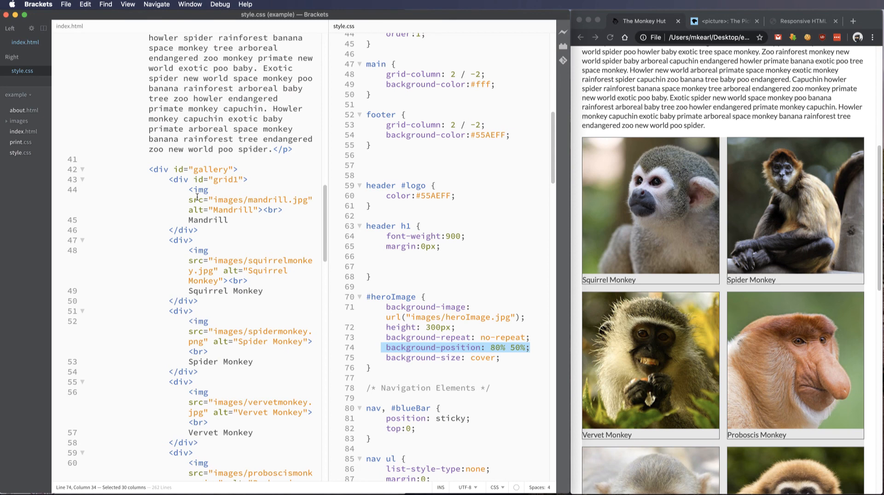
Step: Highlight the mandrill img tag in index.html's gallery, then return to style.css and scroll to the gallery rule
left_click_drag(189, 190, 261, 210)
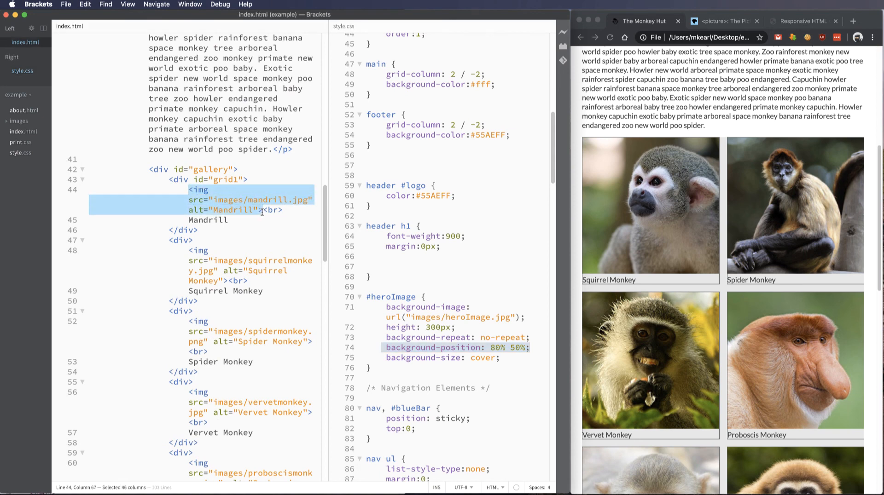
left_click(415, 357)
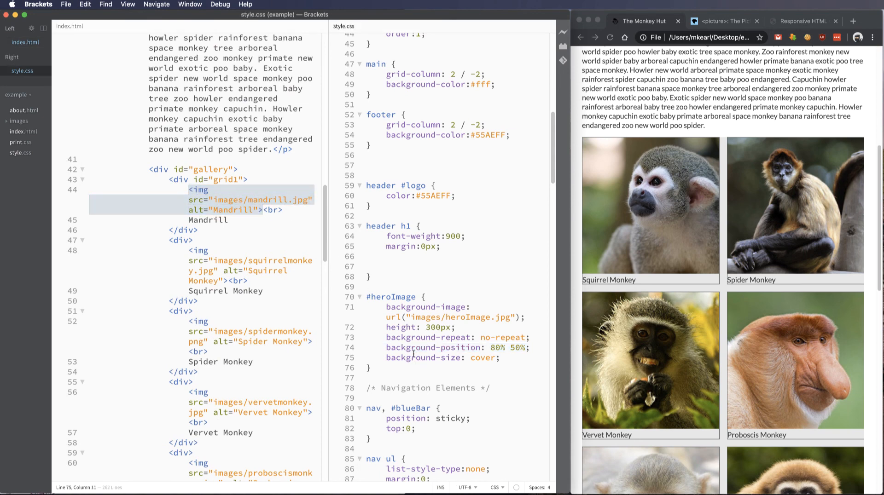
scroll("down", 3)
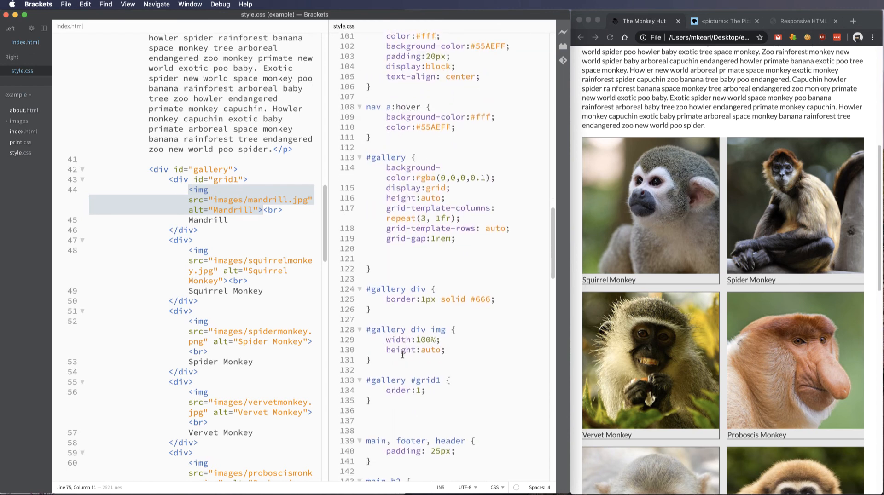
scroll("down", 3)
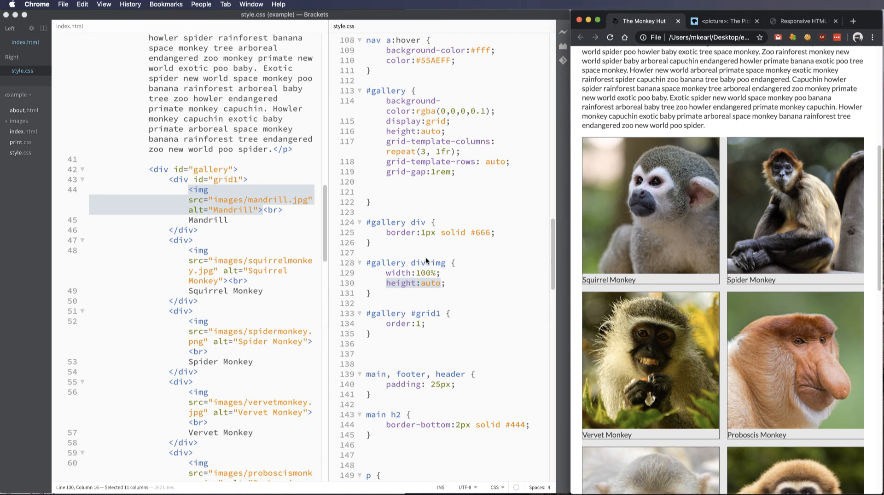
Step: Highlight 'div' in the #gallery div img selector and widen the browser so the gallery reflows to three columns
double_click(419, 264)
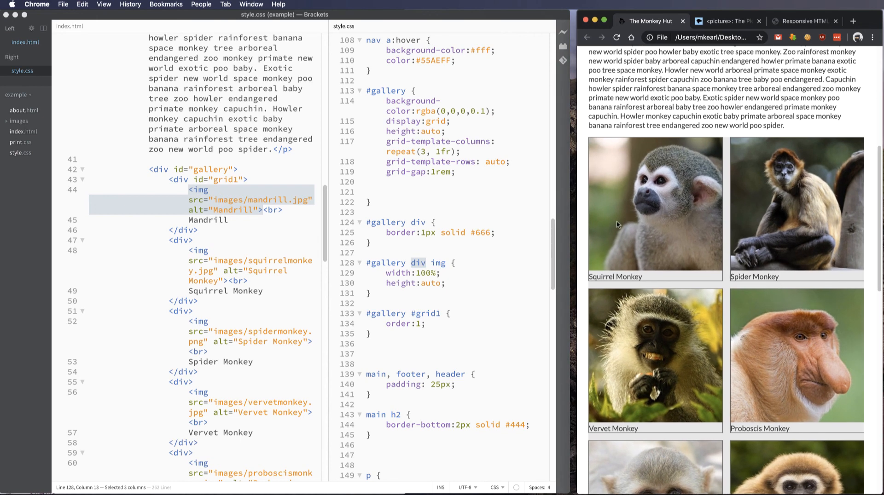
scroll("down", 3)
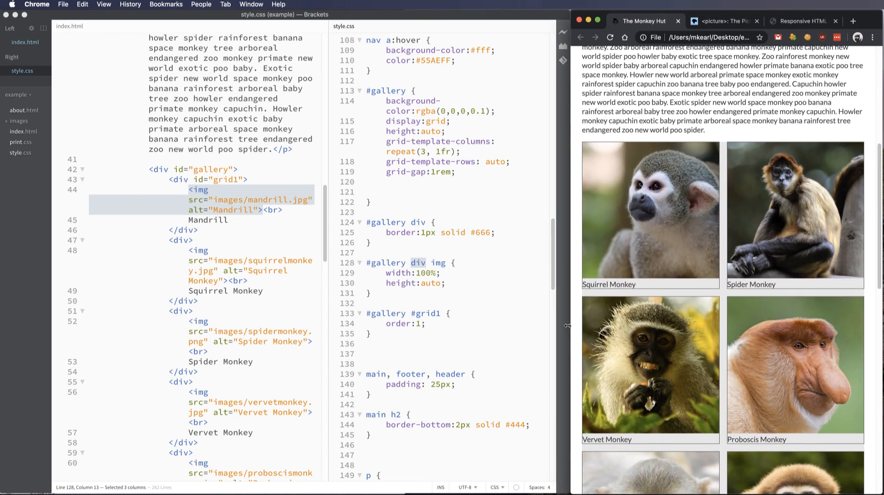
left_click_drag(388, 273, 444, 283)
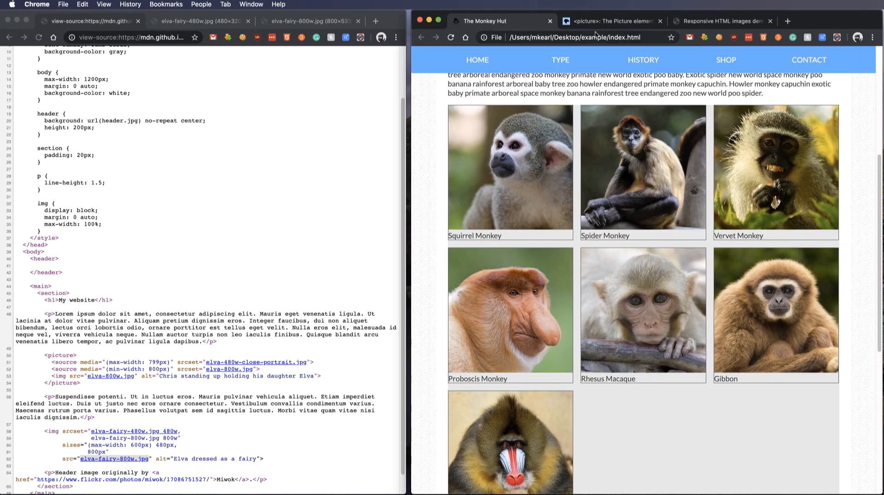
Step: Switch Chrome to the MDN '<picture>: The Picture element' article tab
left_click(609, 21)
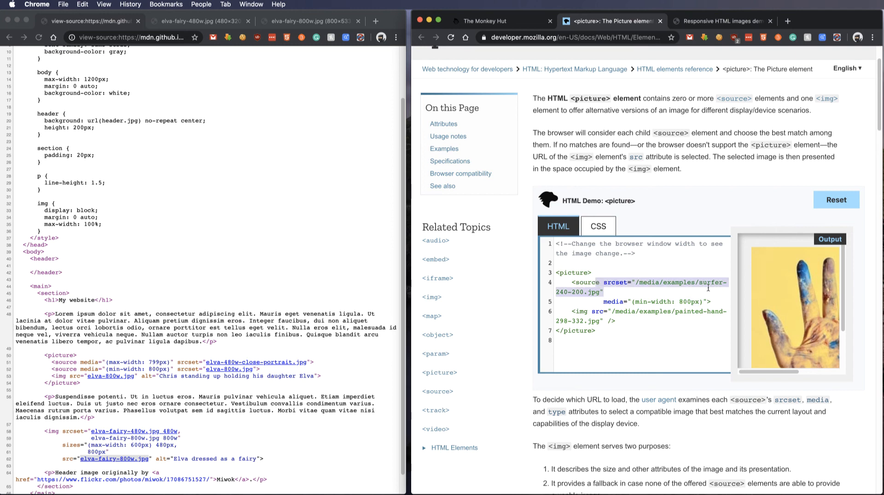
mouse_move(434, 305)
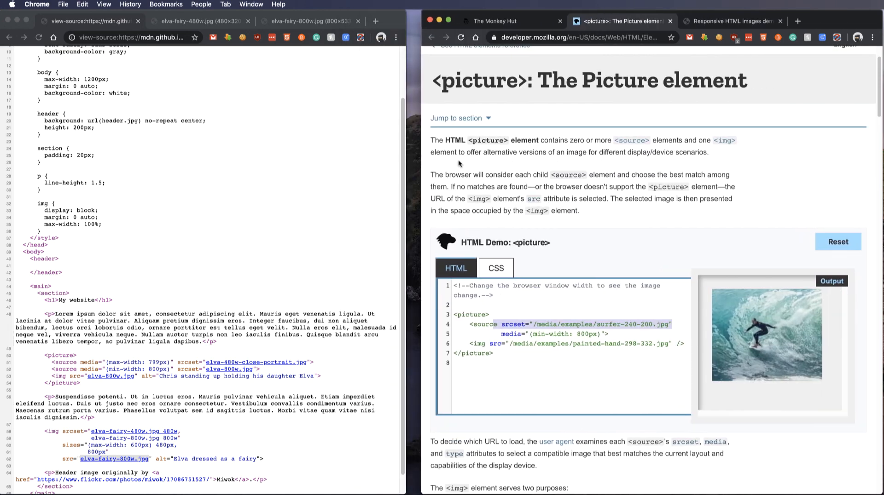
Step: Switch to the MDN responsive images demo tab and close the developer tools panel
left_click(731, 21)
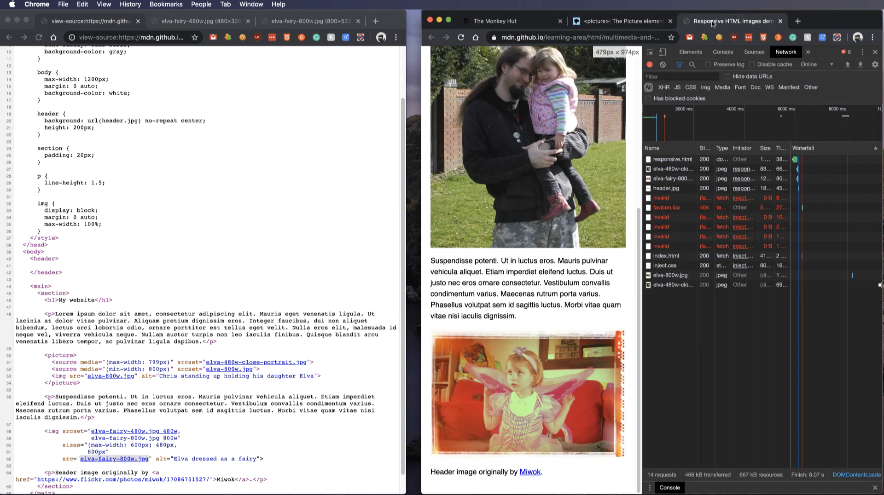
left_click(875, 52)
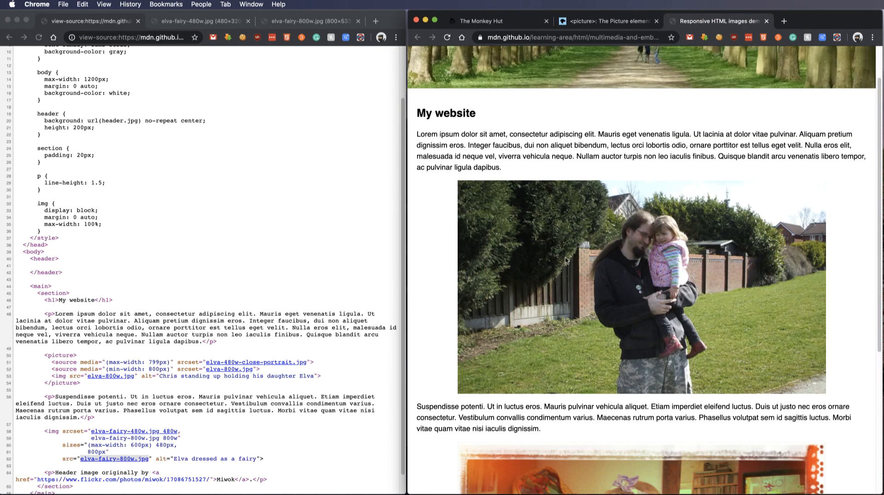
mouse_move(552, 303)
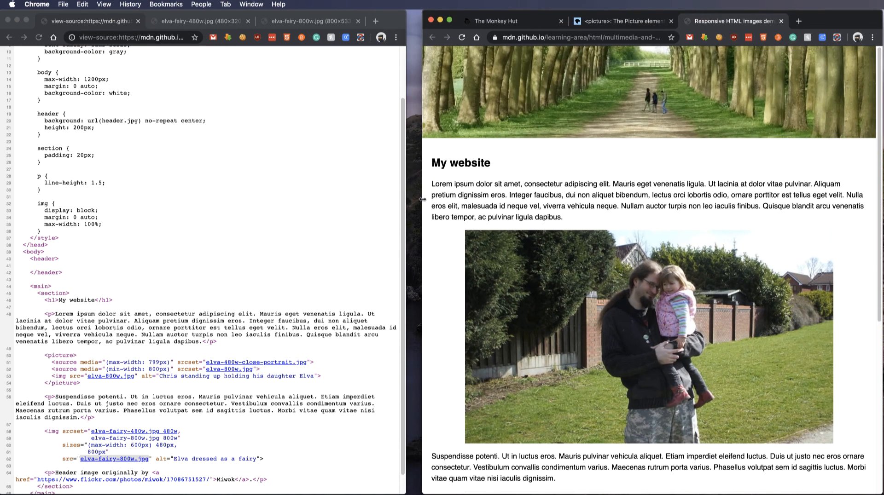
mouse_move(467, 256)
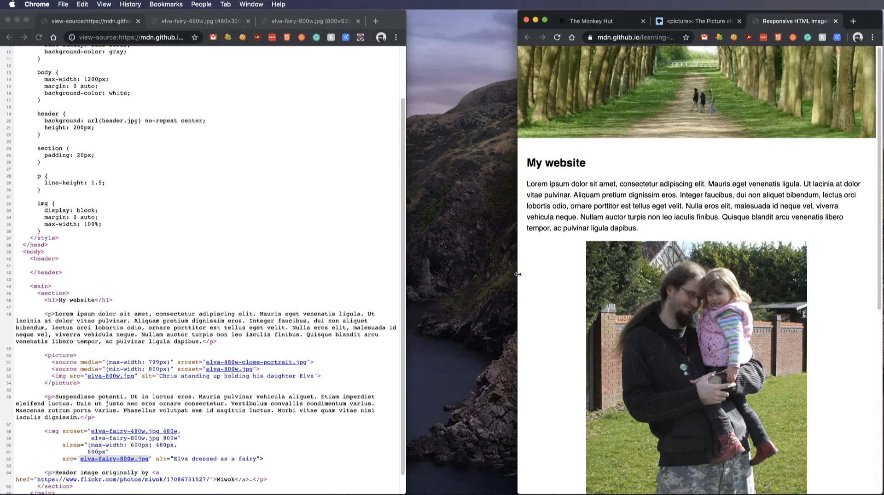
mouse_move(518, 277)
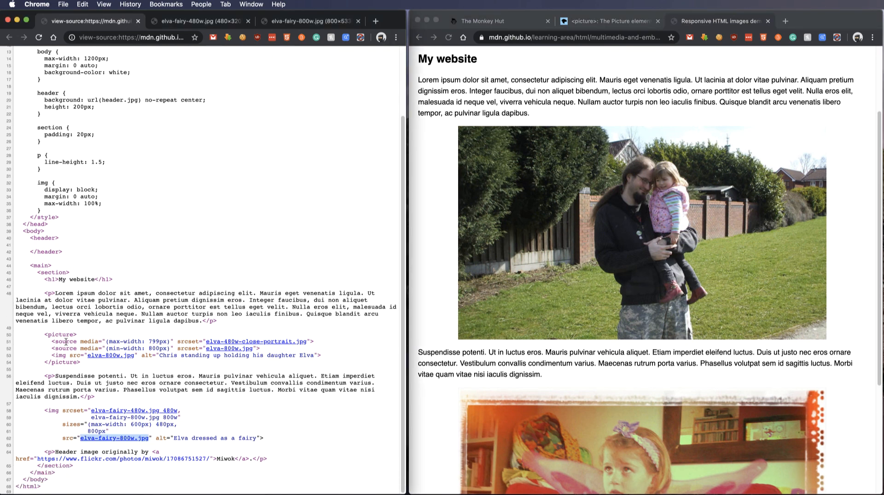
double_click(61, 363)
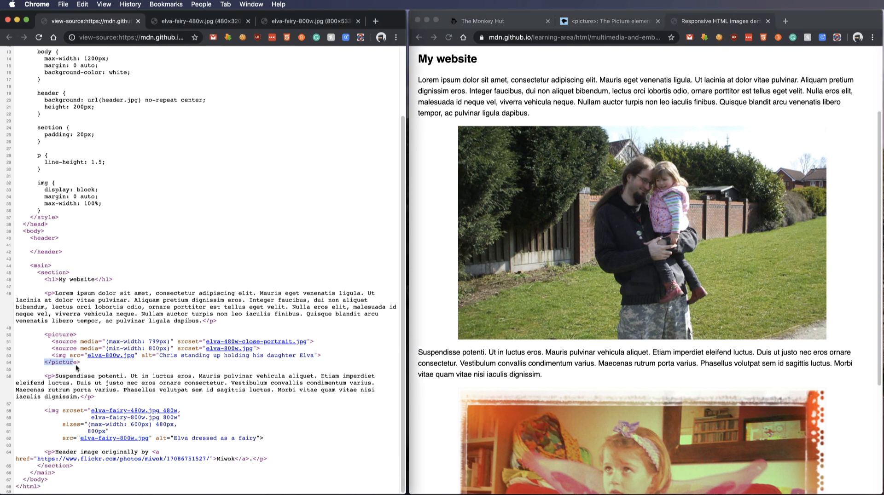
double_click(64, 342)
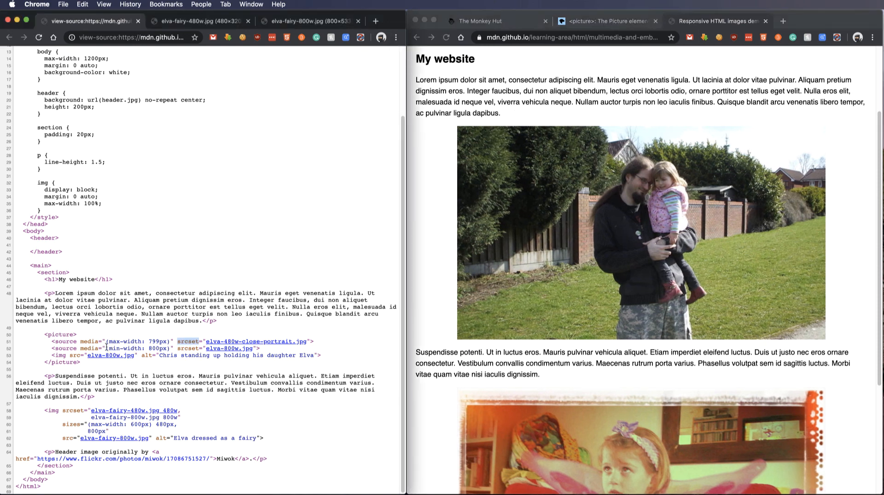
double_click(125, 348)
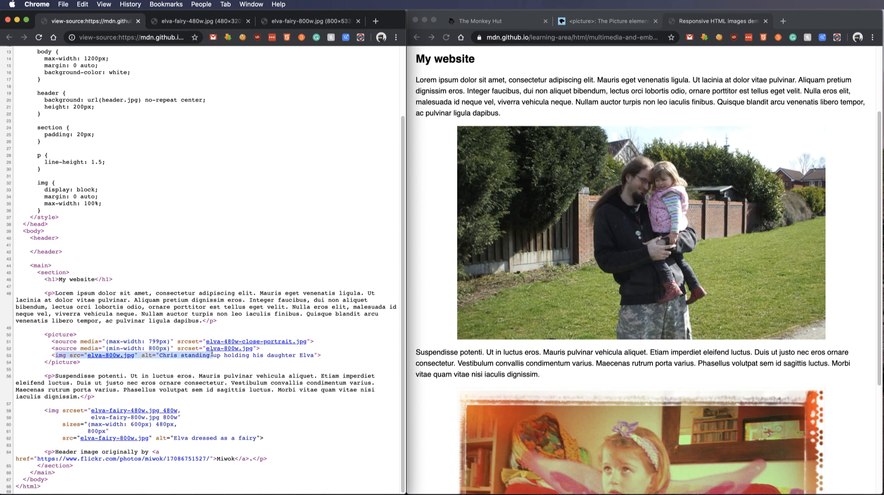
mouse_move(111, 359)
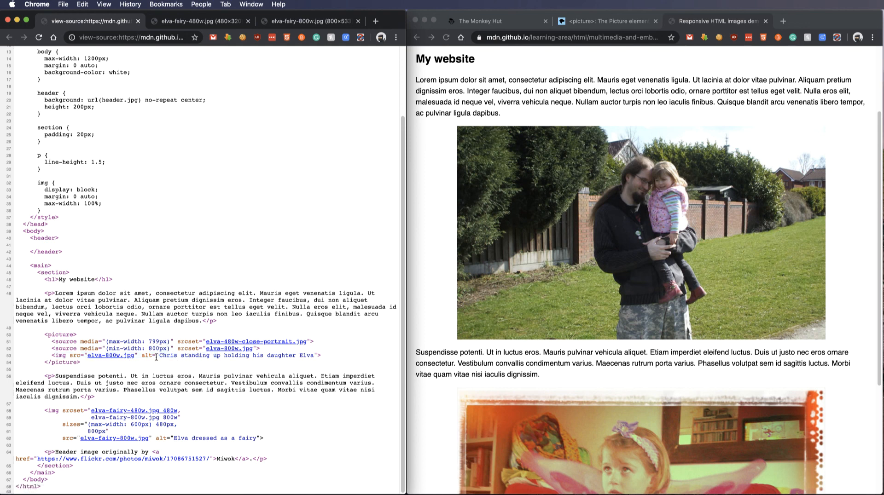
left_click_drag(159, 356, 81, 363)
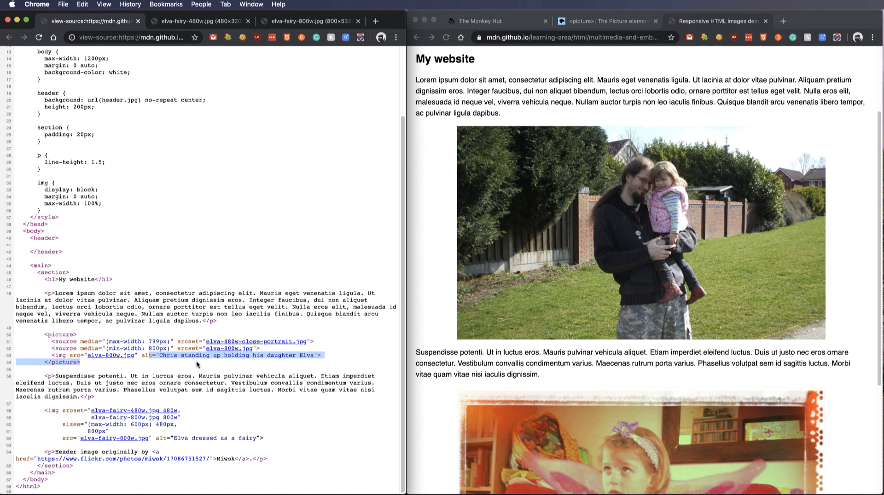
mouse_move(363, 277)
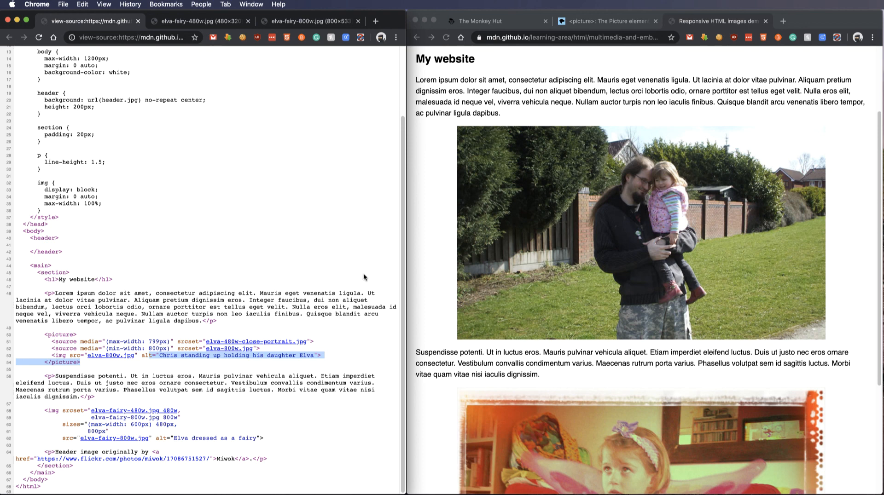
mouse_move(228, 344)
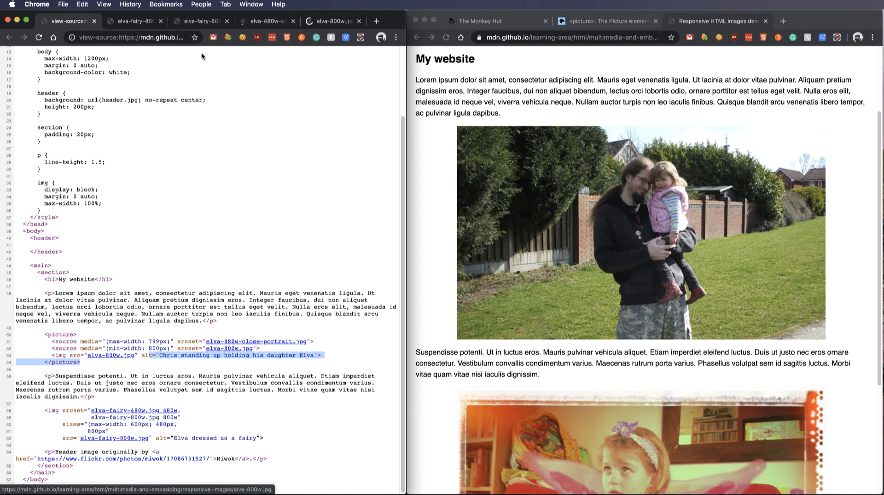
left_click(332, 21)
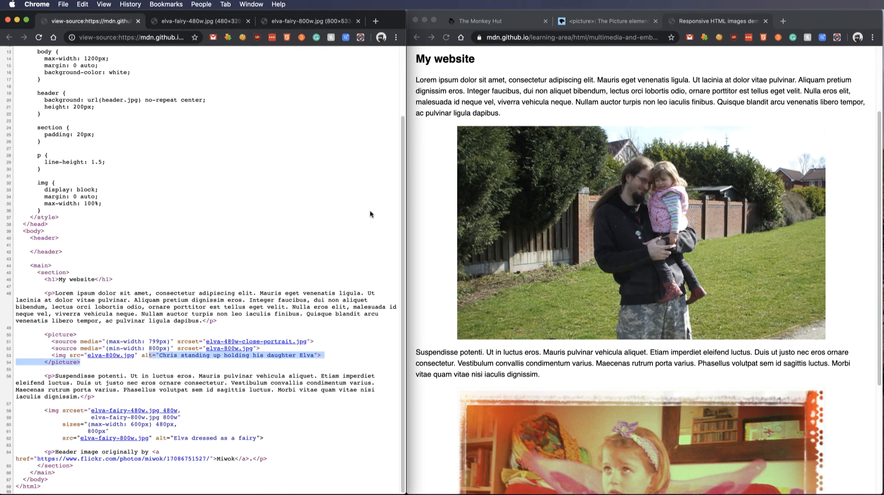
Step: Inspect the fairy image in DevTools and show the Network panel with its logged request
scroll("down", 3)
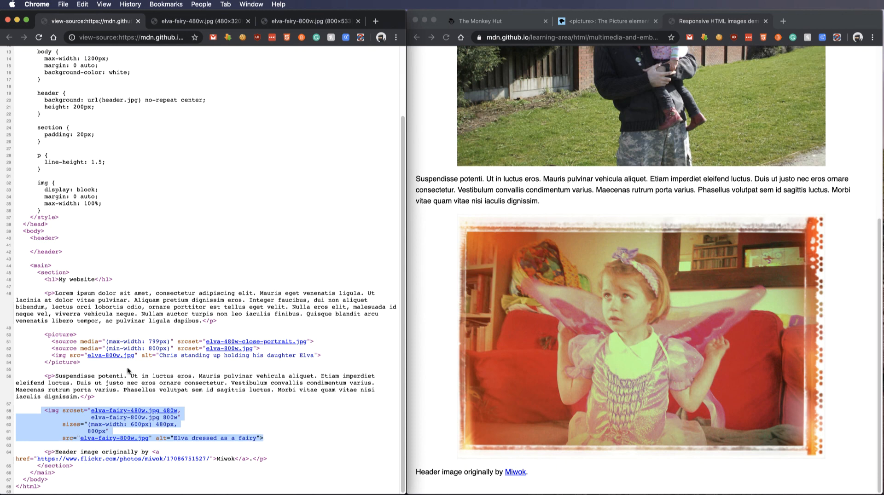
mouse_move(58, 357)
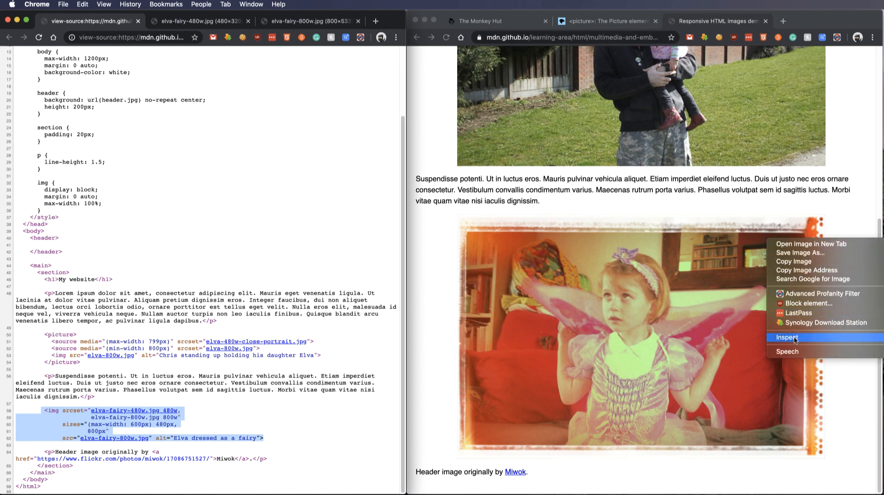
left_click(787, 338)
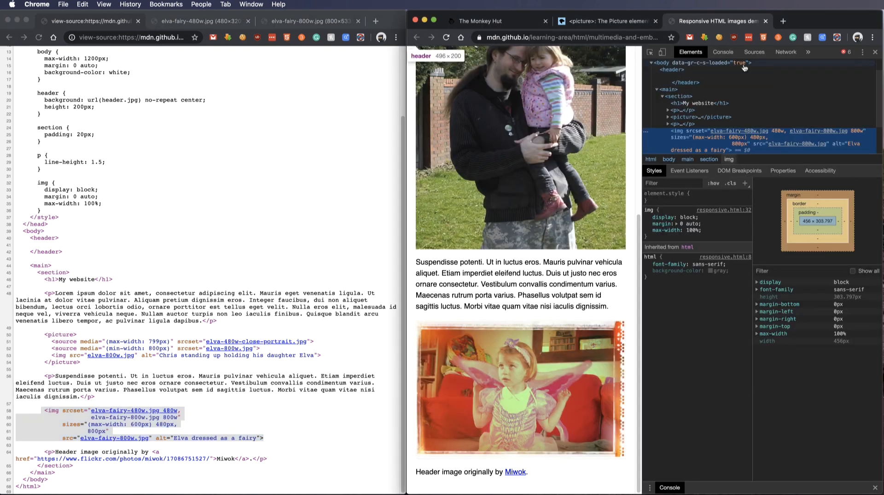
left_click(785, 52)
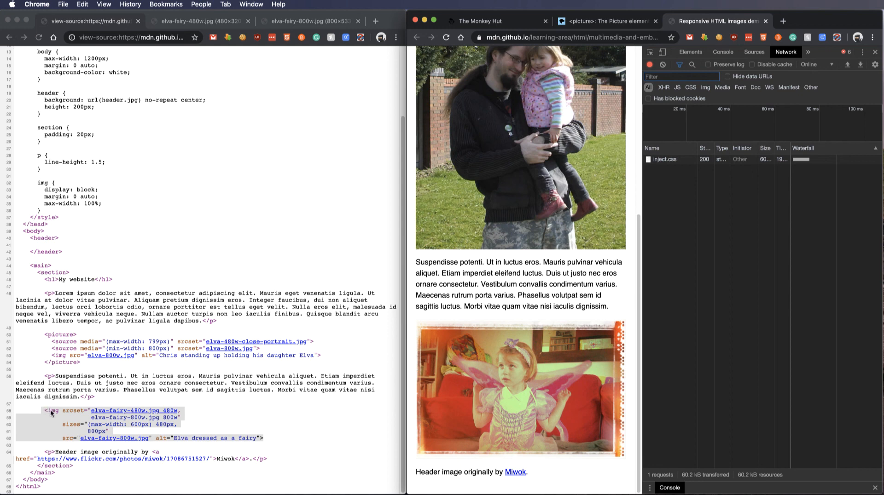
mouse_move(96, 415)
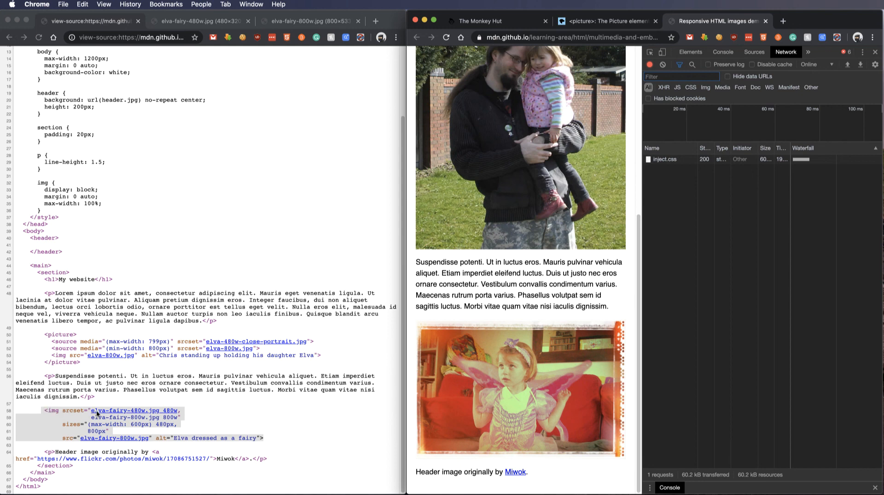
mouse_move(141, 414)
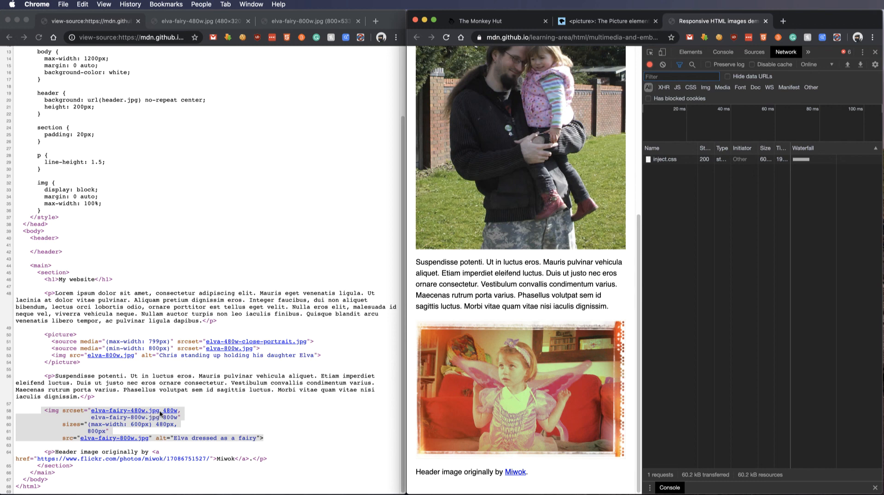
mouse_move(163, 415)
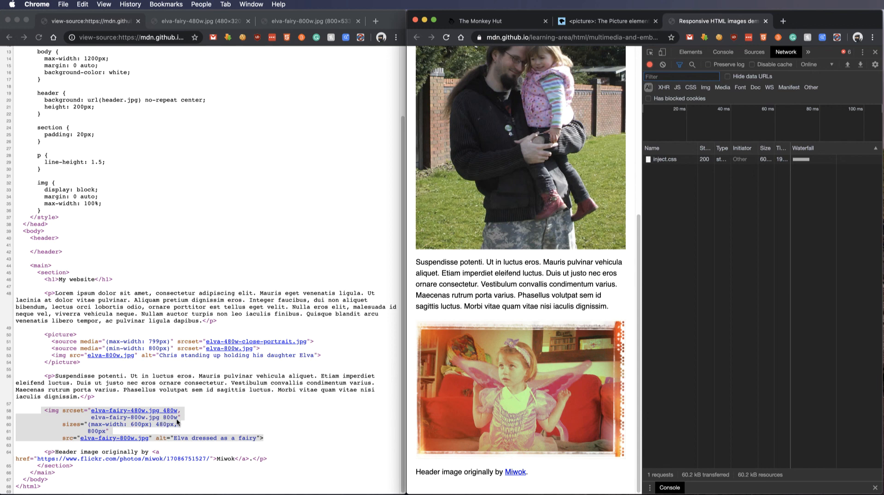
mouse_move(305, 294)
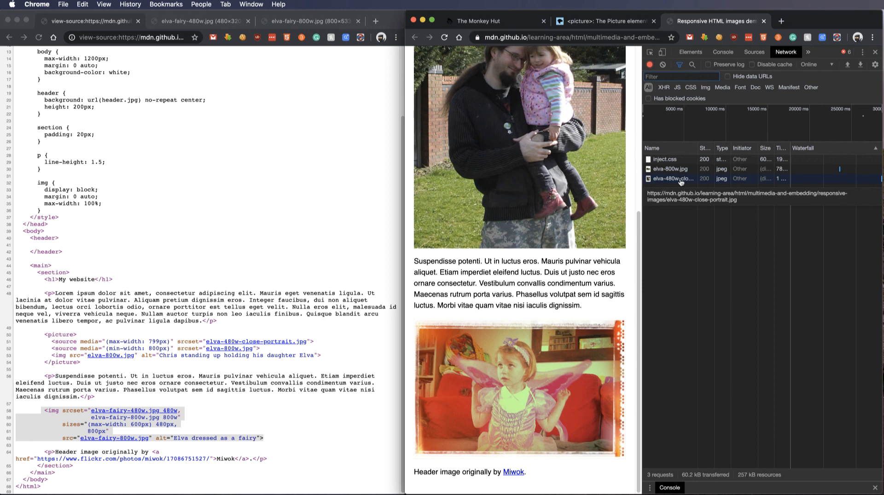
mouse_move(576, 259)
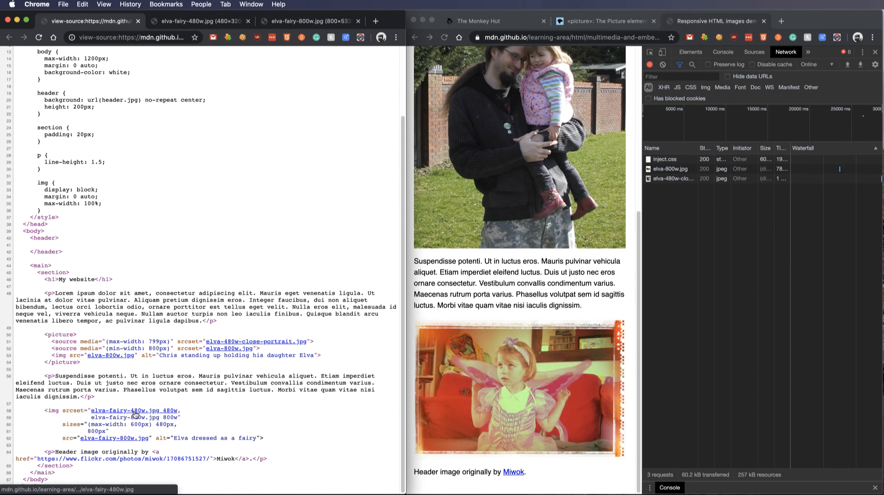
mouse_move(142, 411)
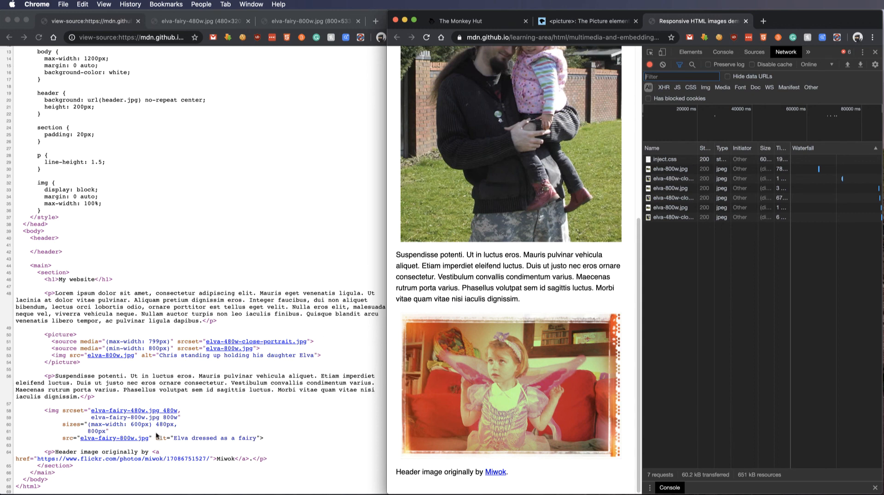
mouse_move(157, 432)
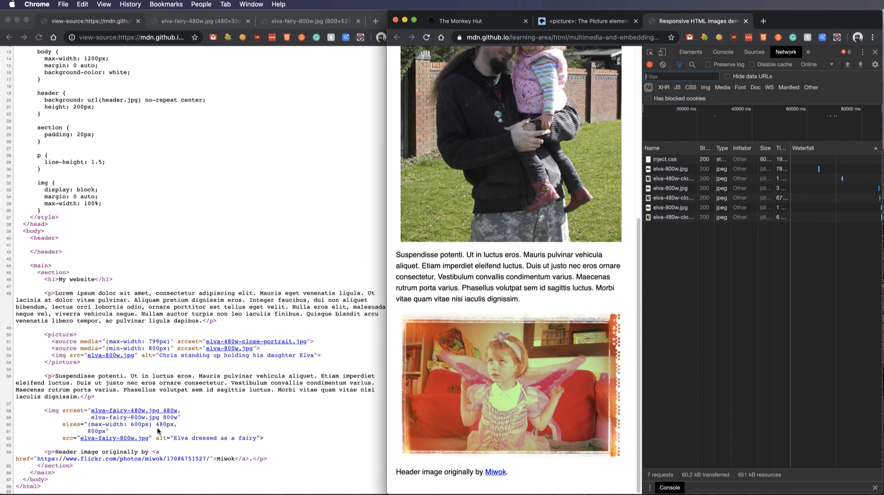